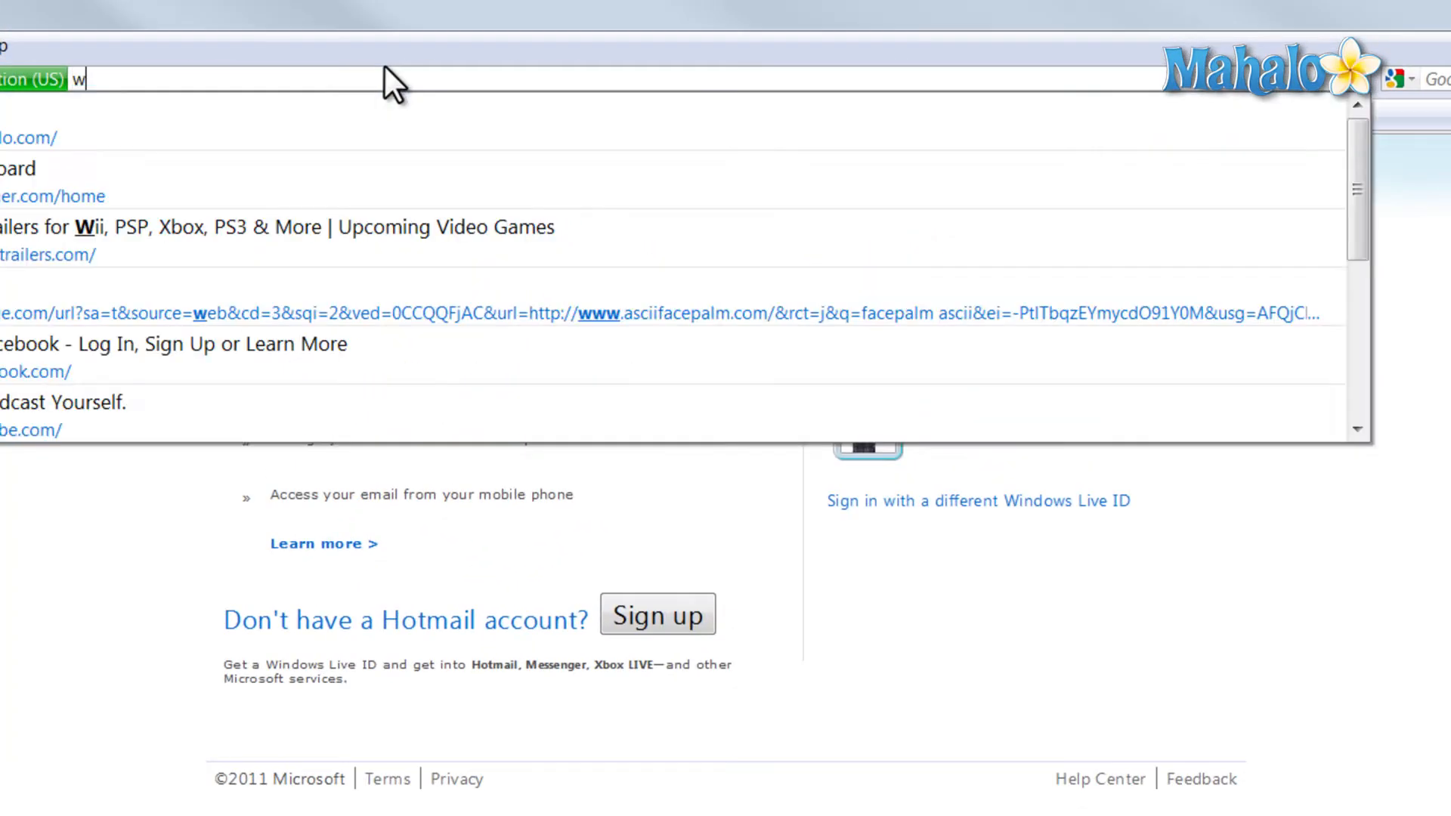
{"action": "type", "text": "ww.hotmail.com"}
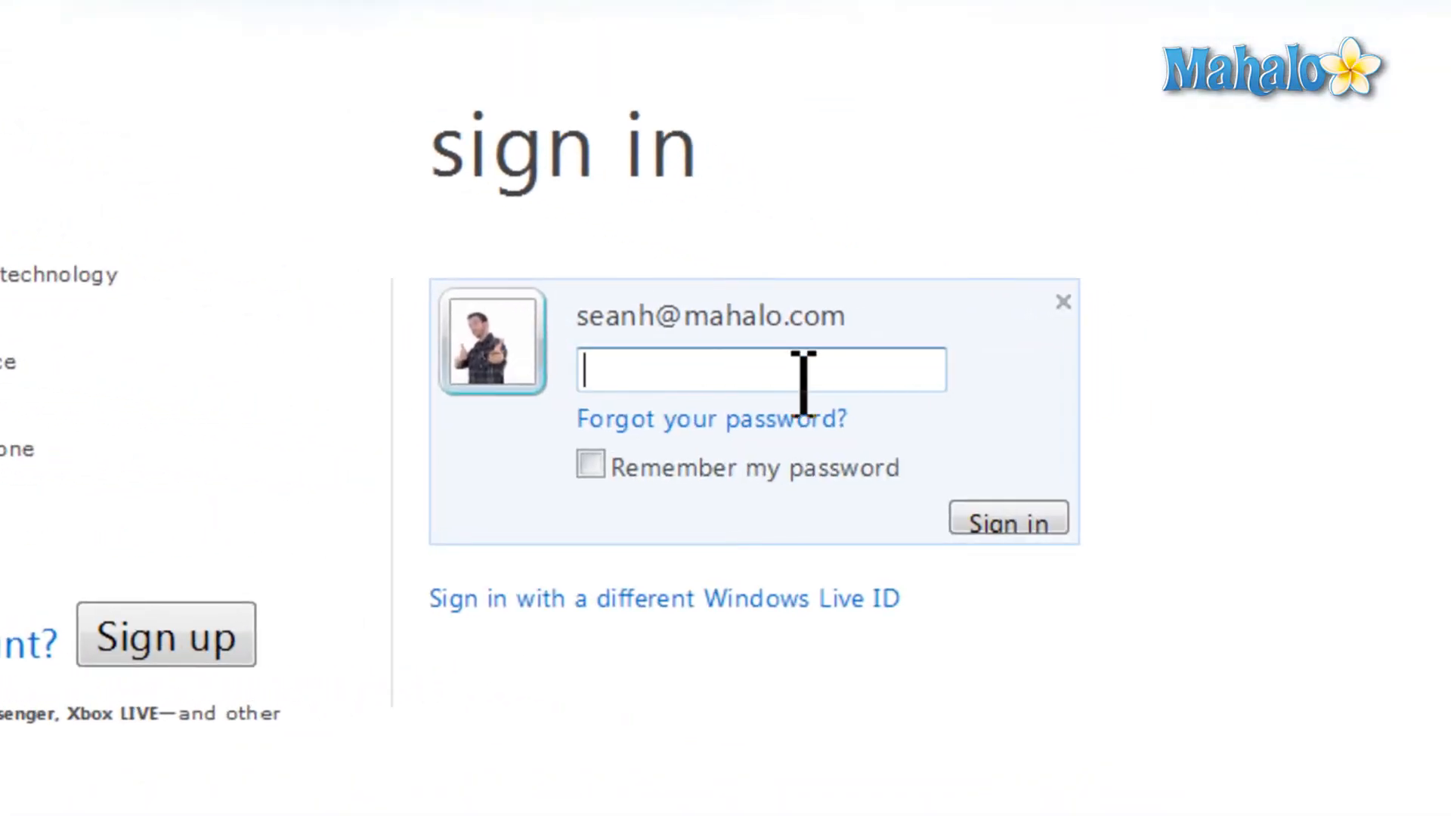
Enter the saved account's password and sign in to reach the inbox
{"action": "left_click", "coordinate": [1008, 518]}
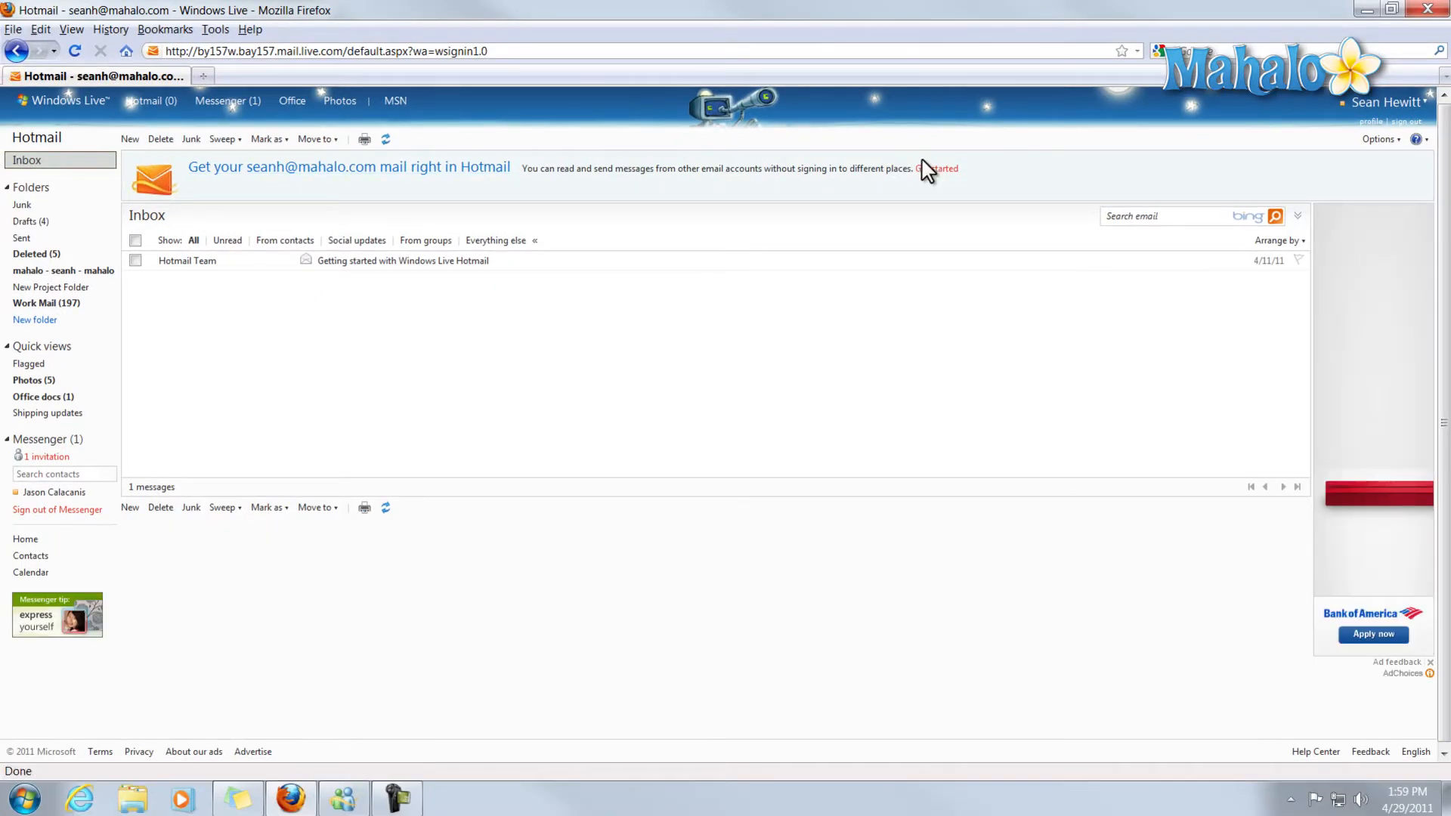
Go through Options and More options to the Personal email signature page
{"action": "left_click", "coordinate": [1373, 139]}
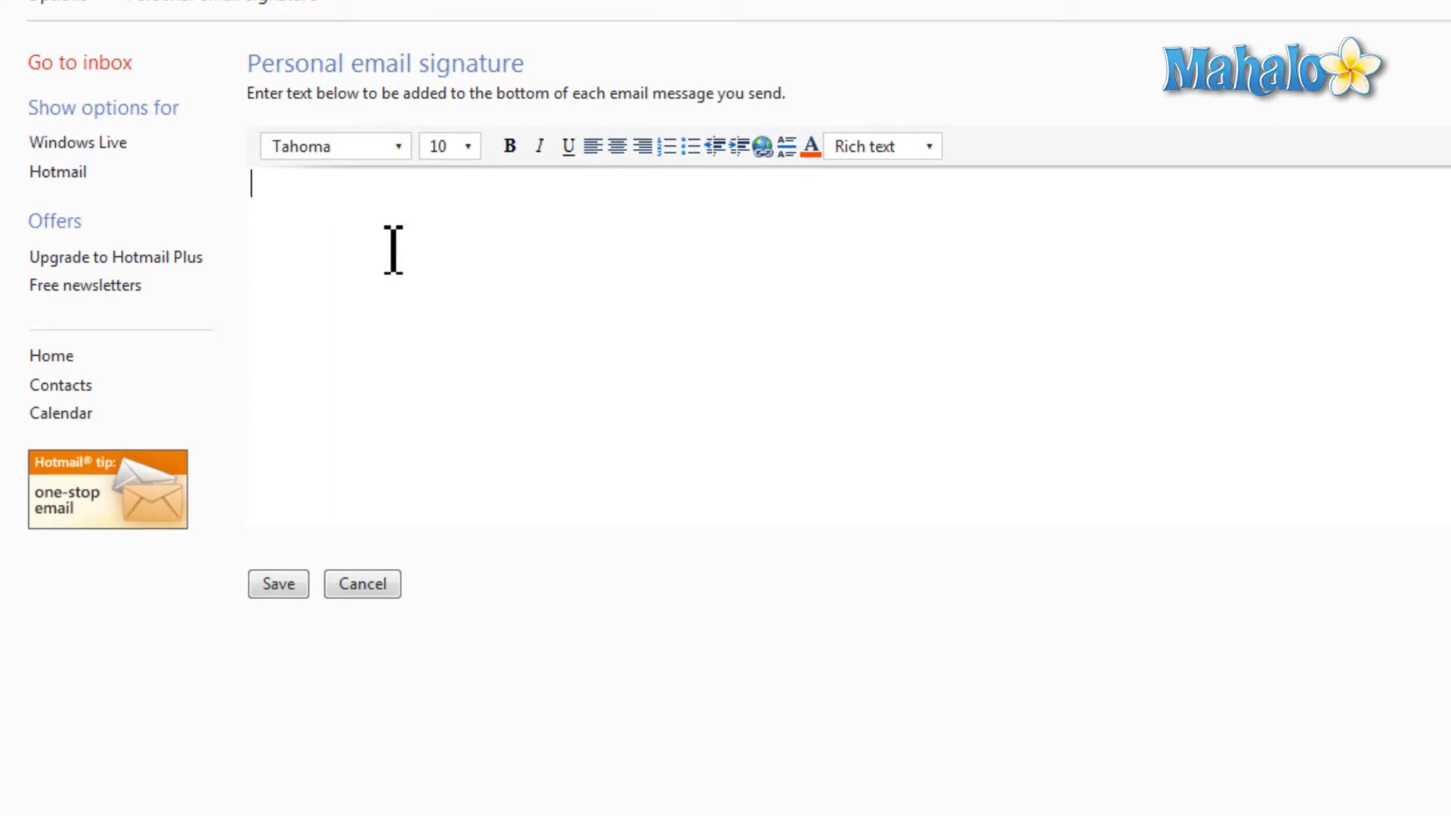
Type 'Your Name', 'Your Company, Position' and 'How to get in contact' on three lines
{"action": "type", "text": "Your Name"}
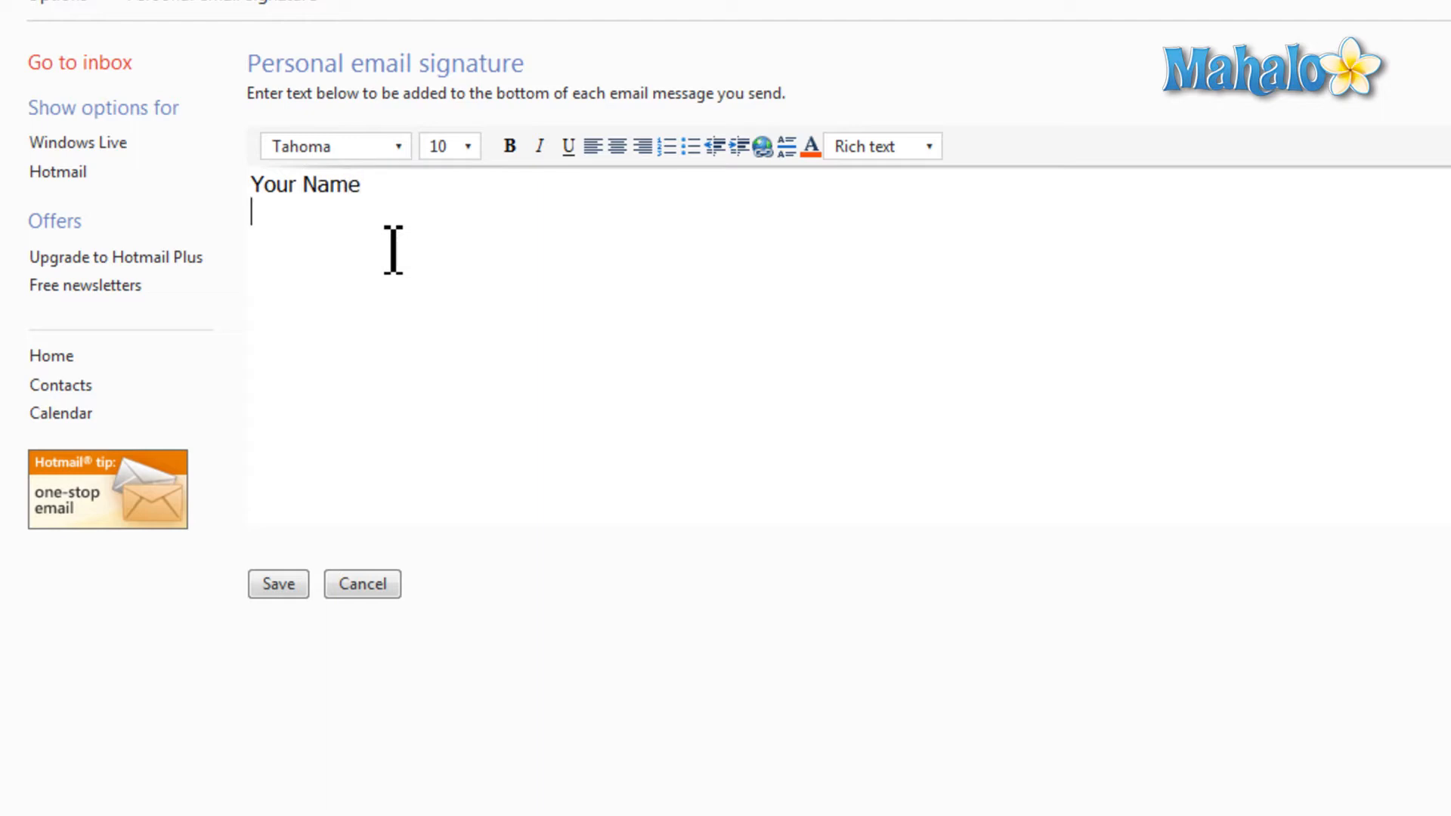
{"action": "type", "text": "YourCo"}
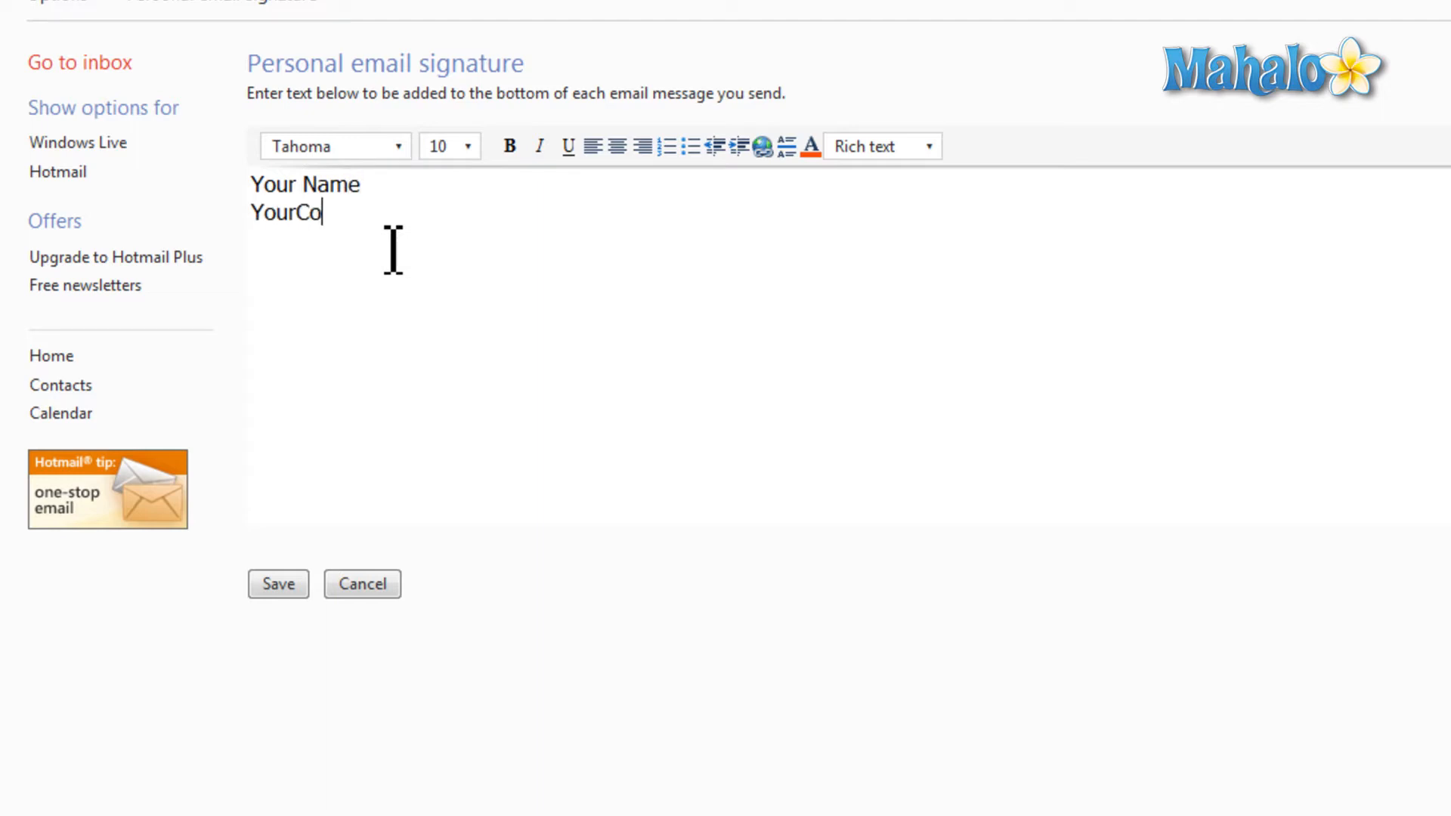
{"action": "type", "text": "Your Com"}
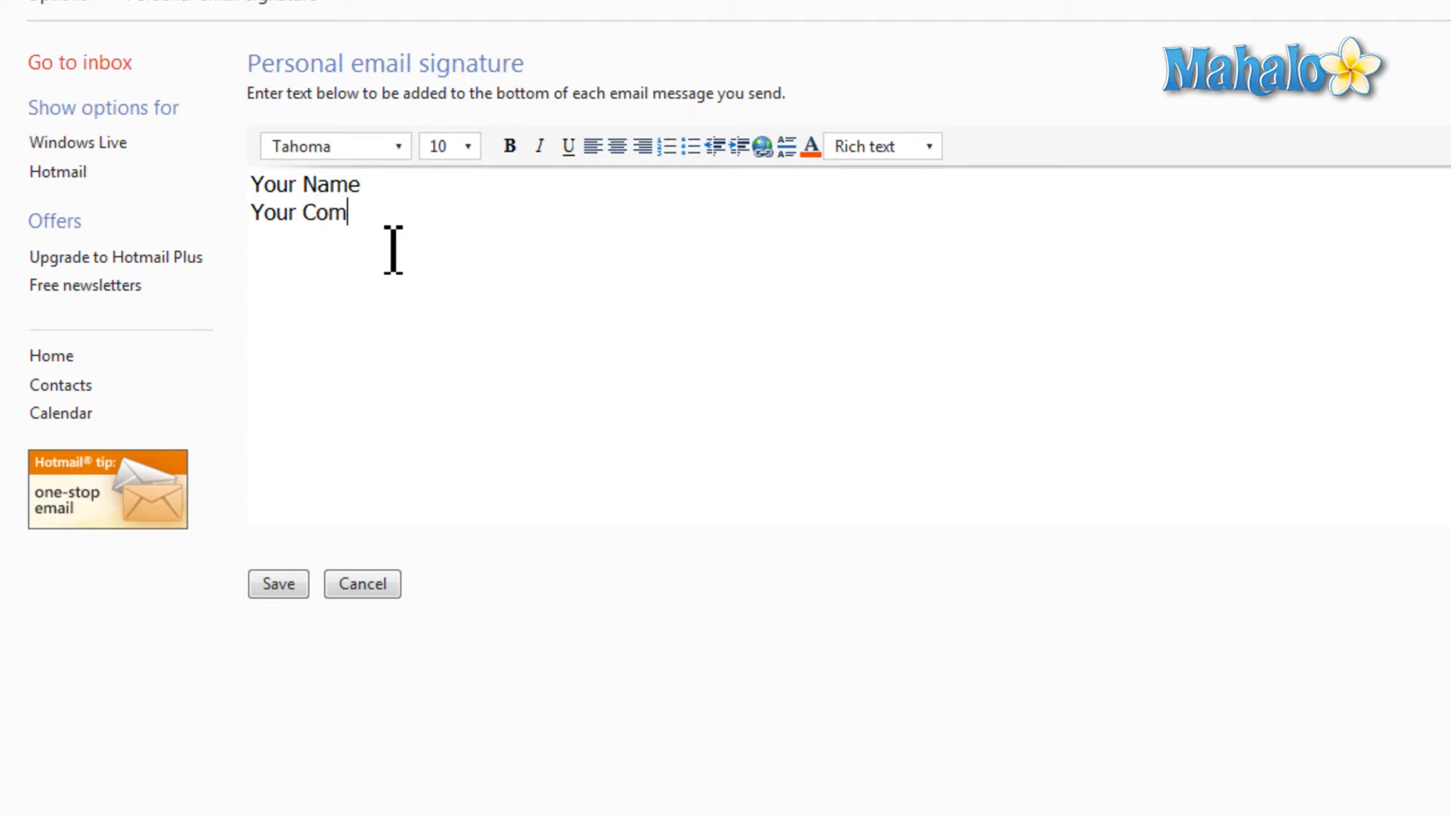
{"action": "type", "text": "pany,"}
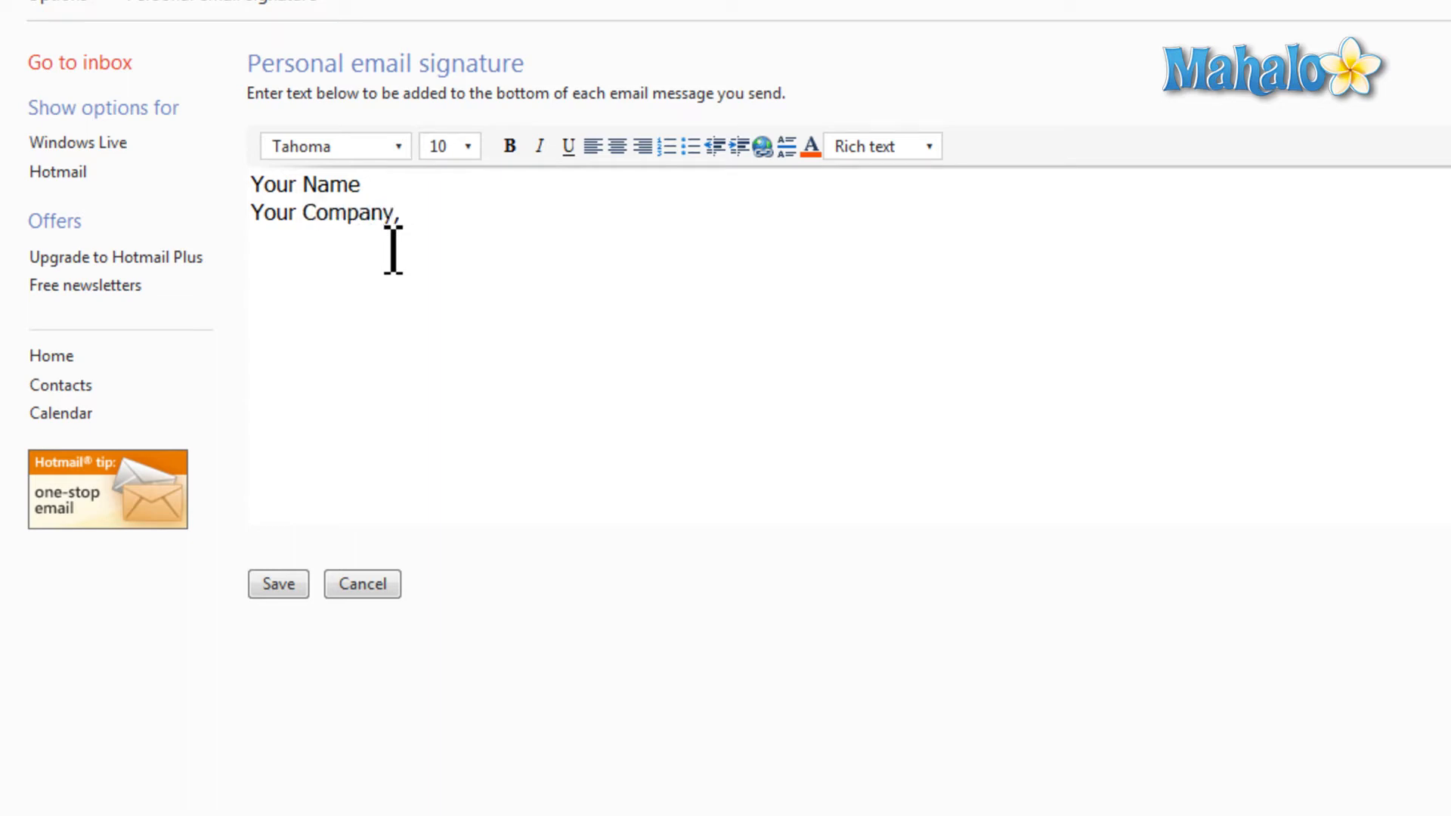
{"action": "type", "text": "Posi"}
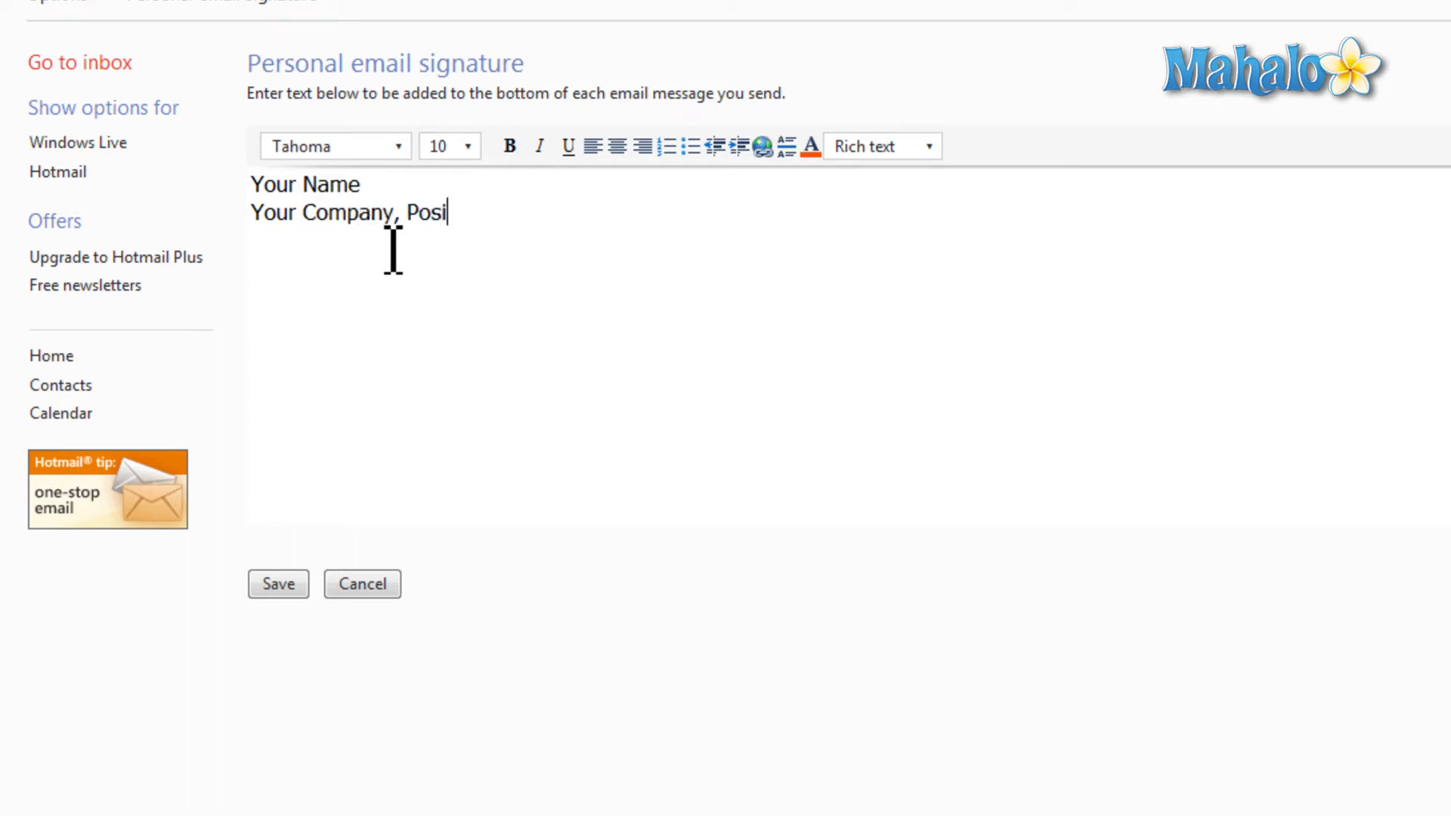
{"action": "type", "text": "tion"}
{"action": "type", "text": "How to get in c"}
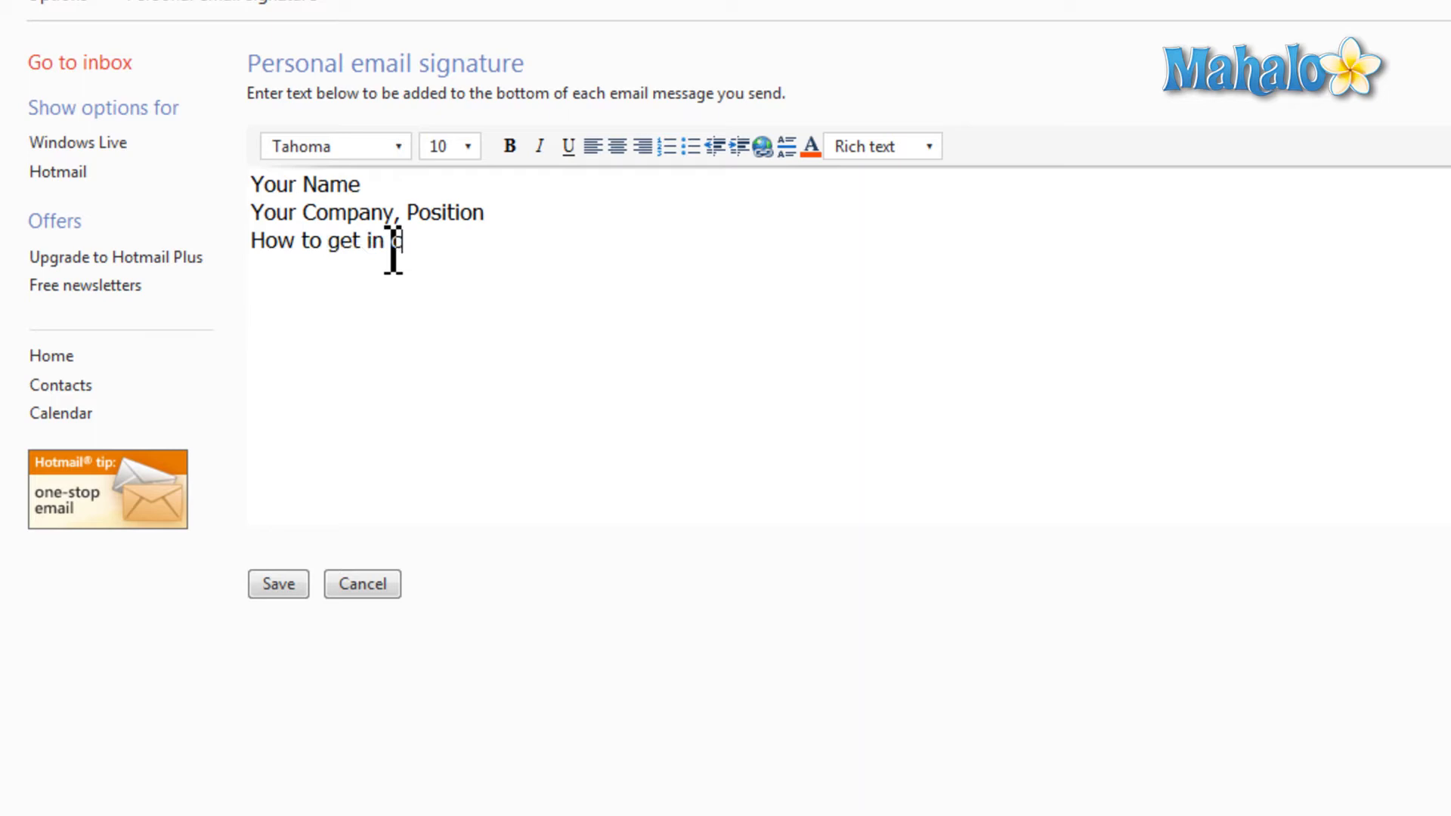
{"action": "type", "text": "ontact"}
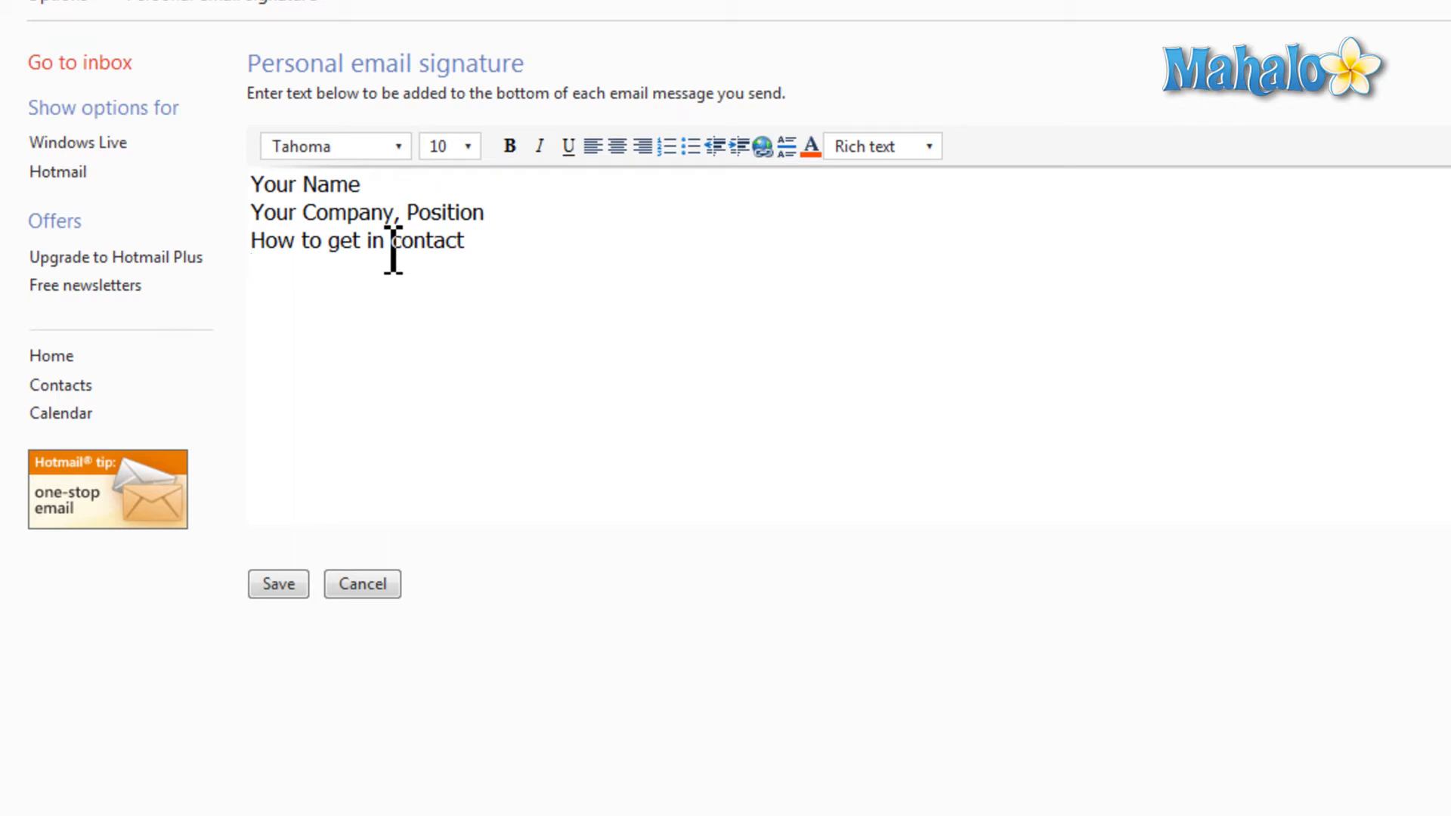
Save the three-line signature, returning to the mail options overview
{"action": "left_click", "coordinate": [278, 584]}
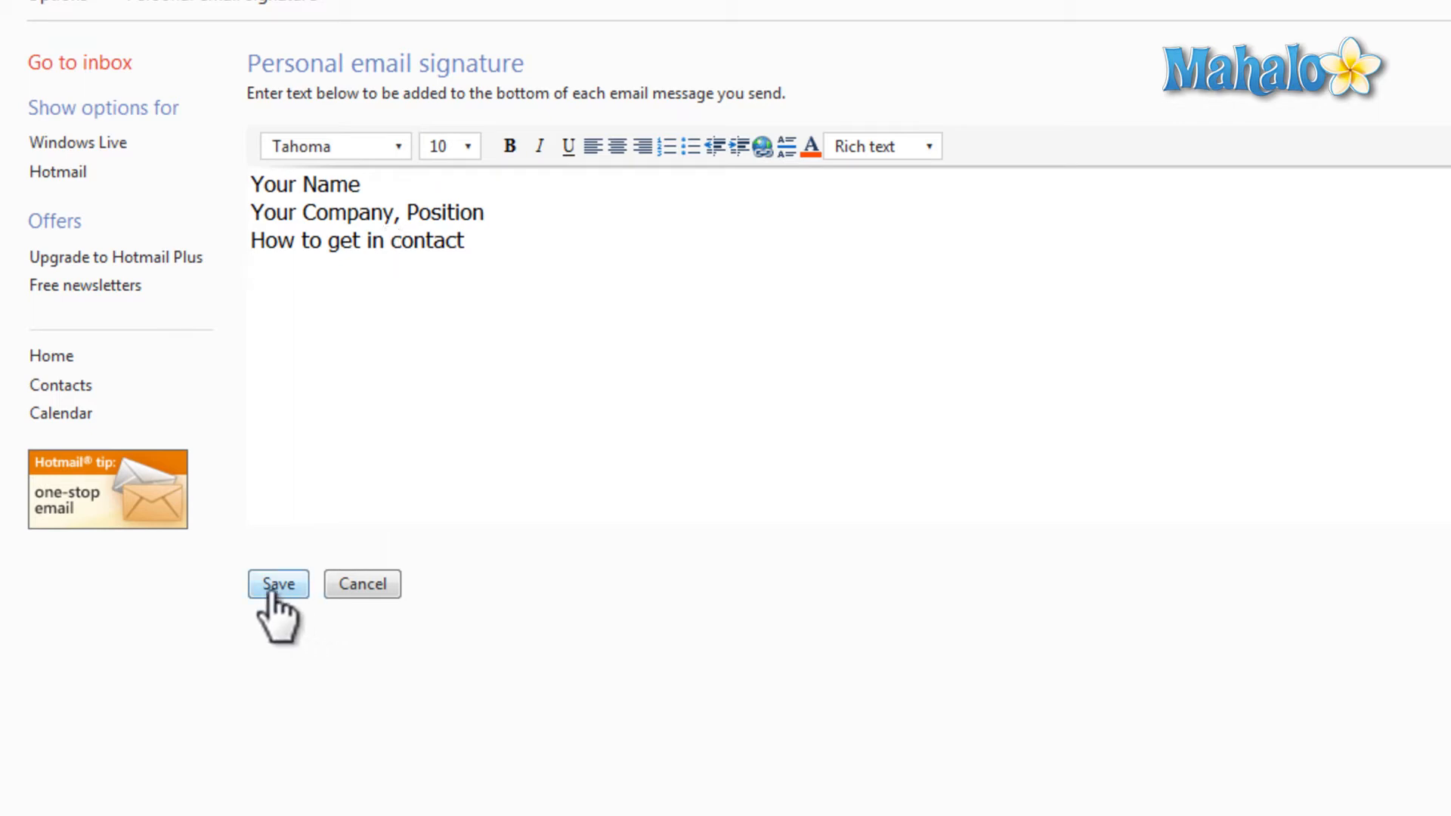
{"action": "left_click", "coordinate": [277, 584]}
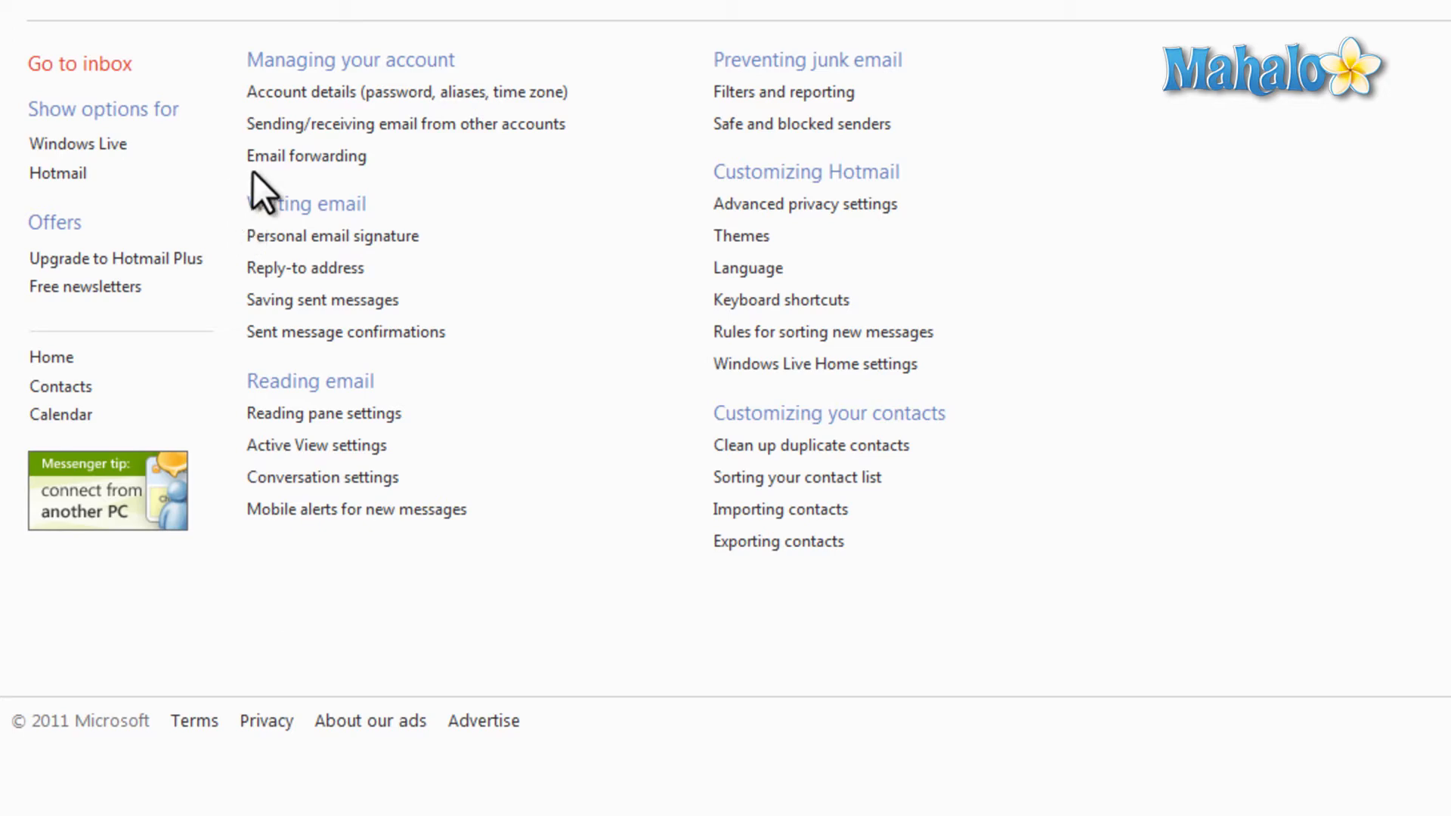
{"action": "mouse_move", "coordinate": [70, 125]}
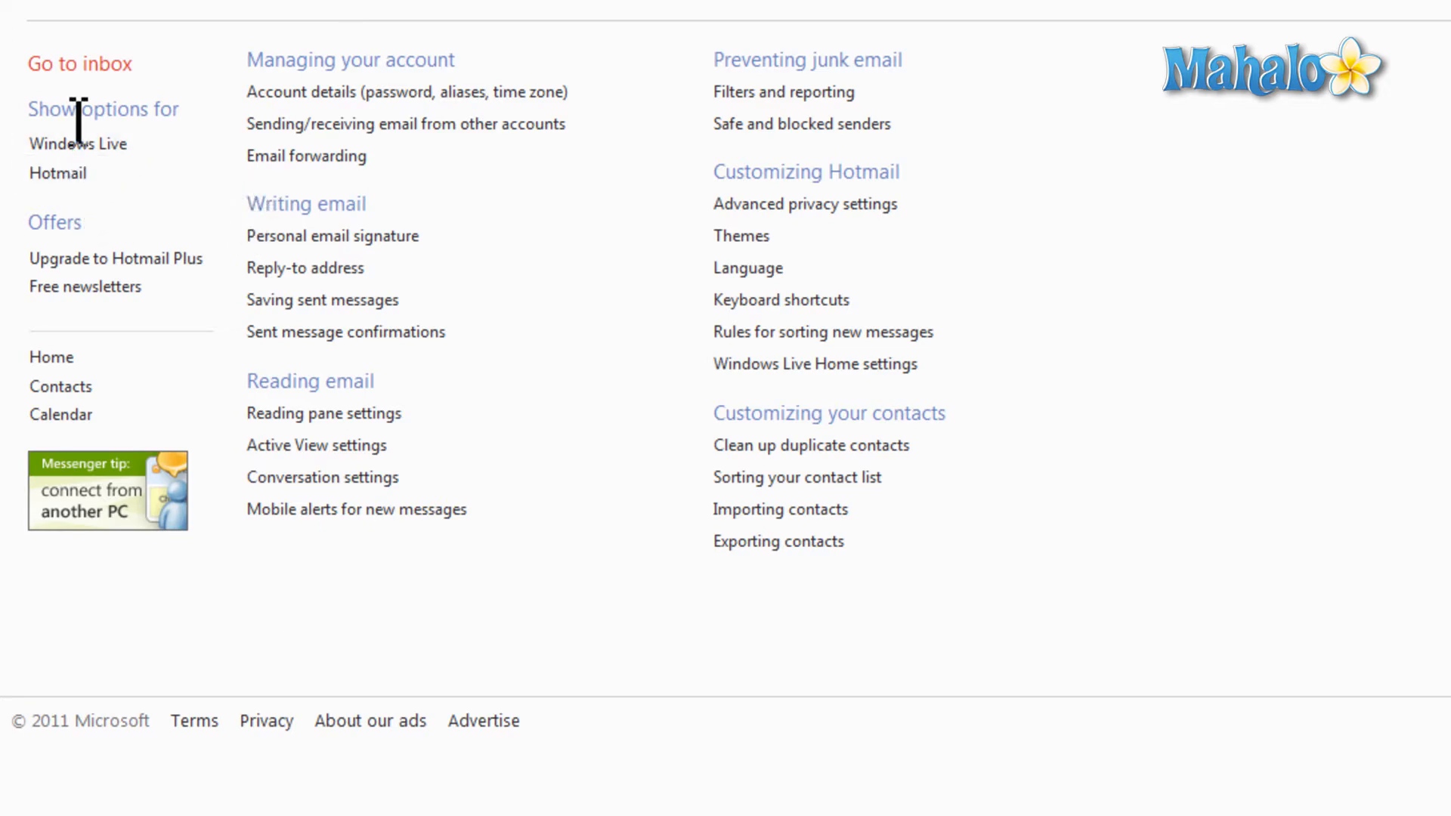